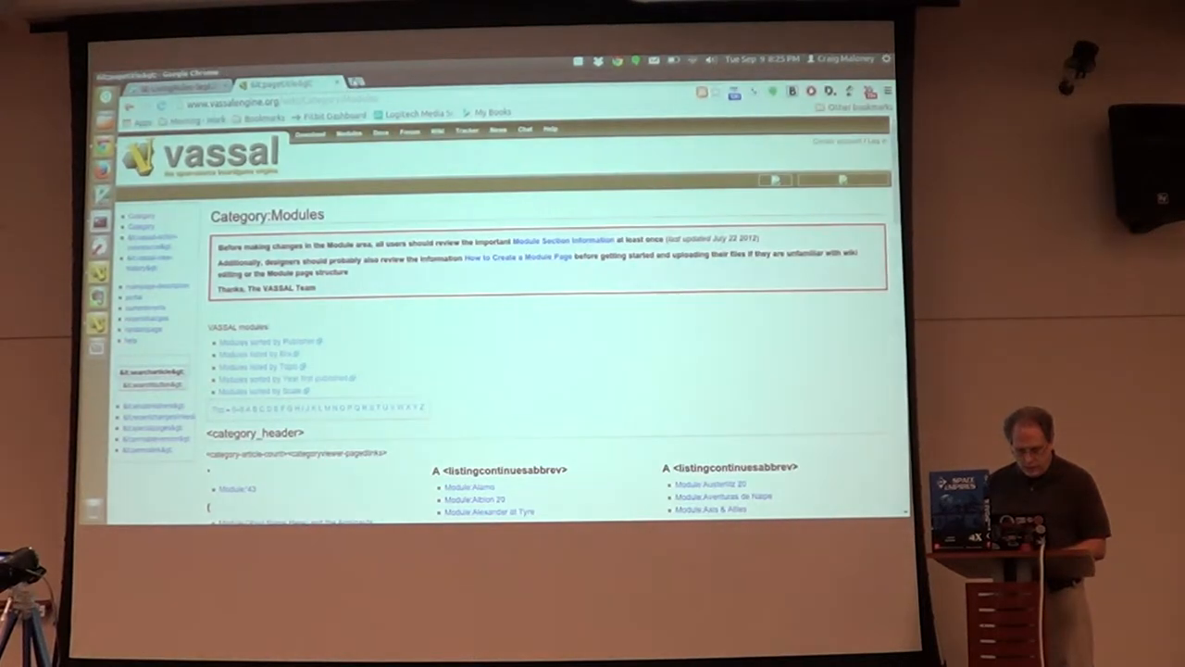
# Switch from the VASSAL modules wiki to the GMT Games family and race games catalog.
pyautogui.click(369, 82)
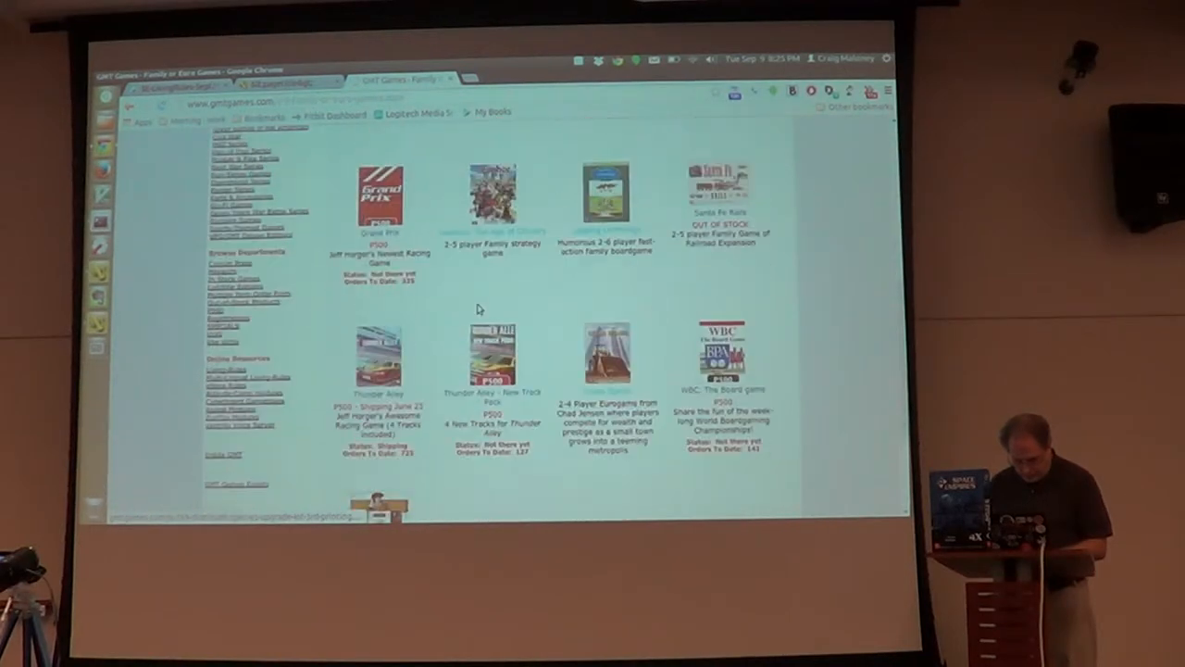
# Scroll down through the Urban Sprawl product page toward the VASSAL modules link.
pyautogui.scroll(-3)
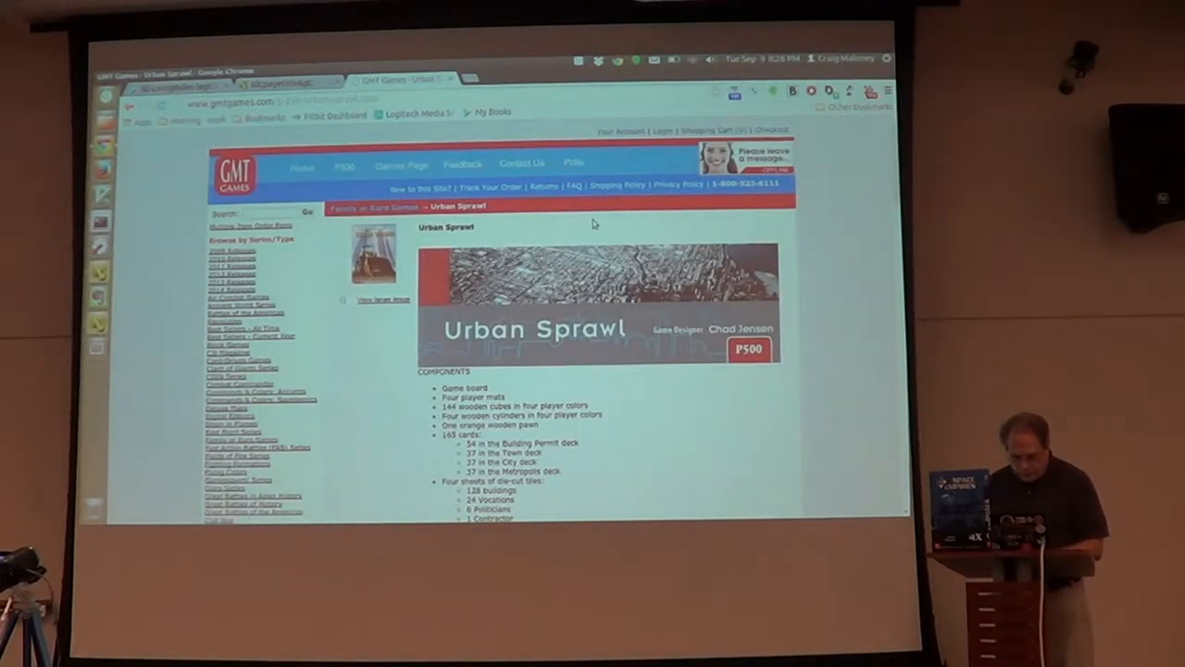
pyautogui.scroll(-3)
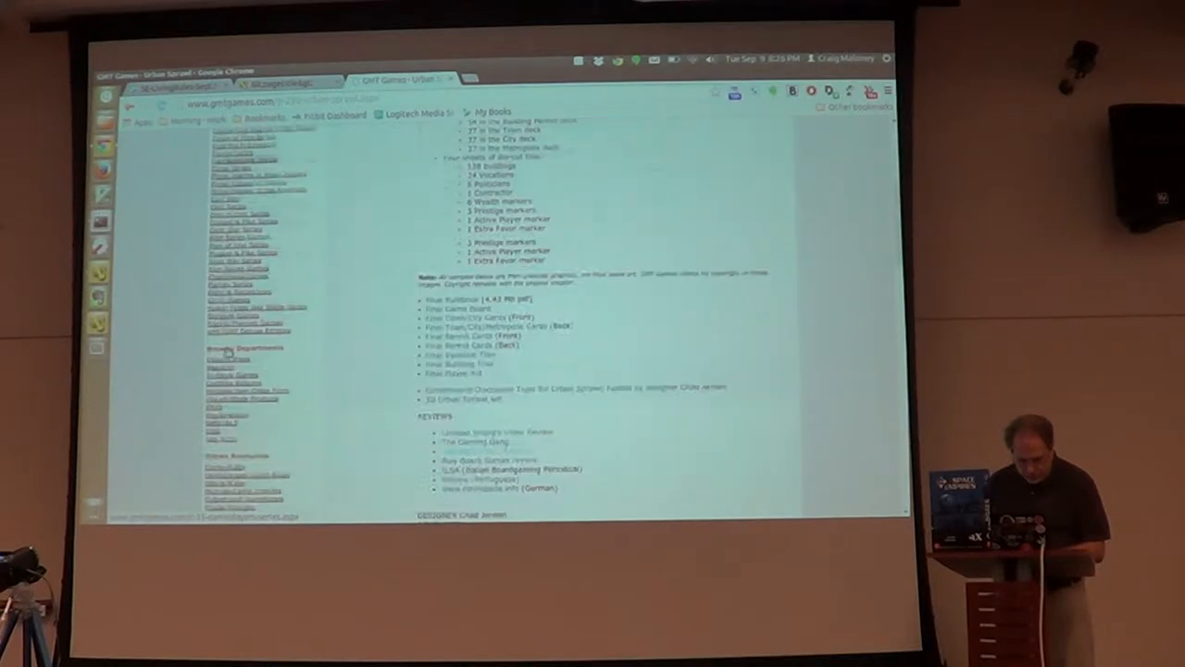
pyautogui.scroll(-3)
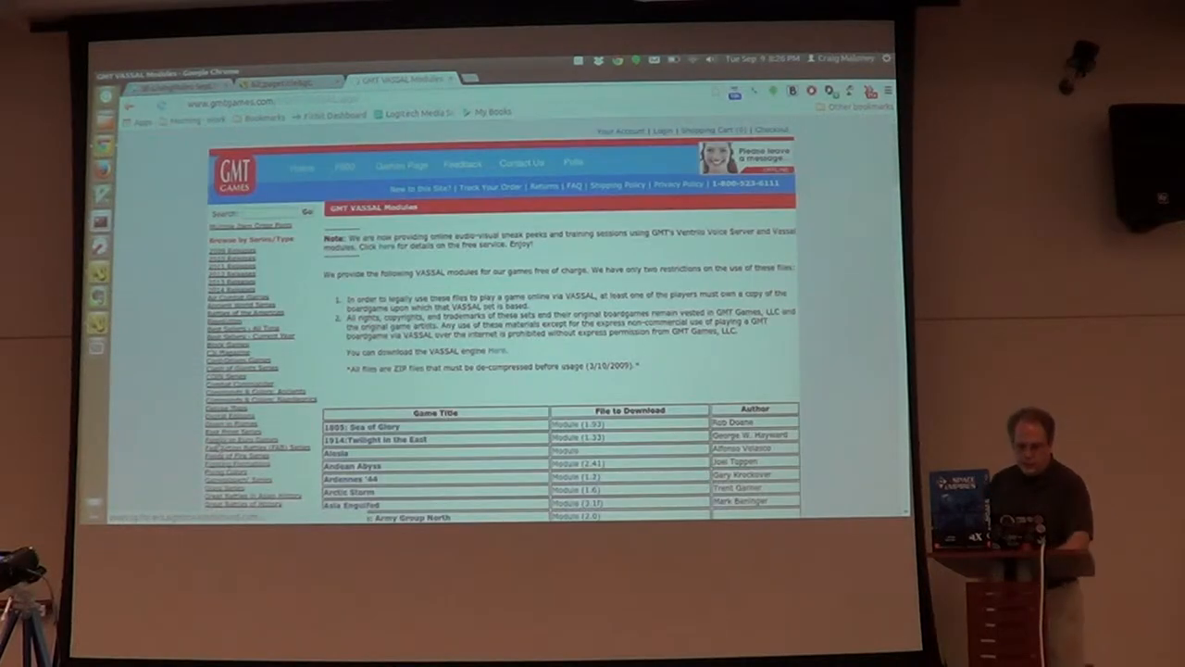
pyautogui.scroll(-3)
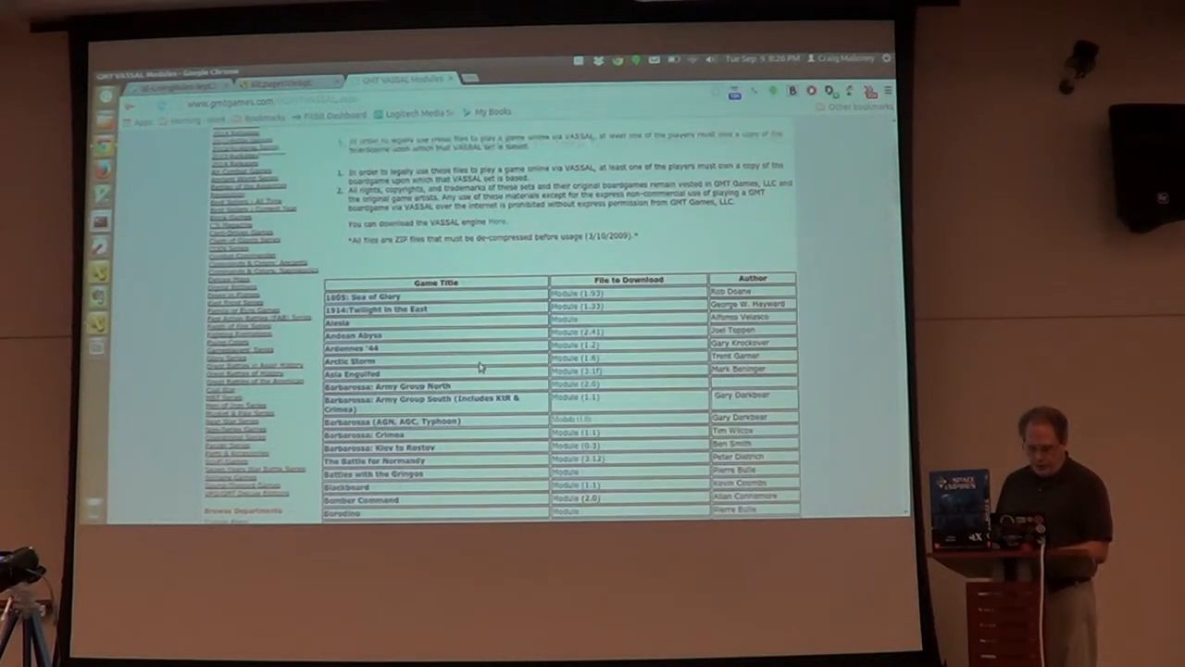
pyautogui.scroll(-3)
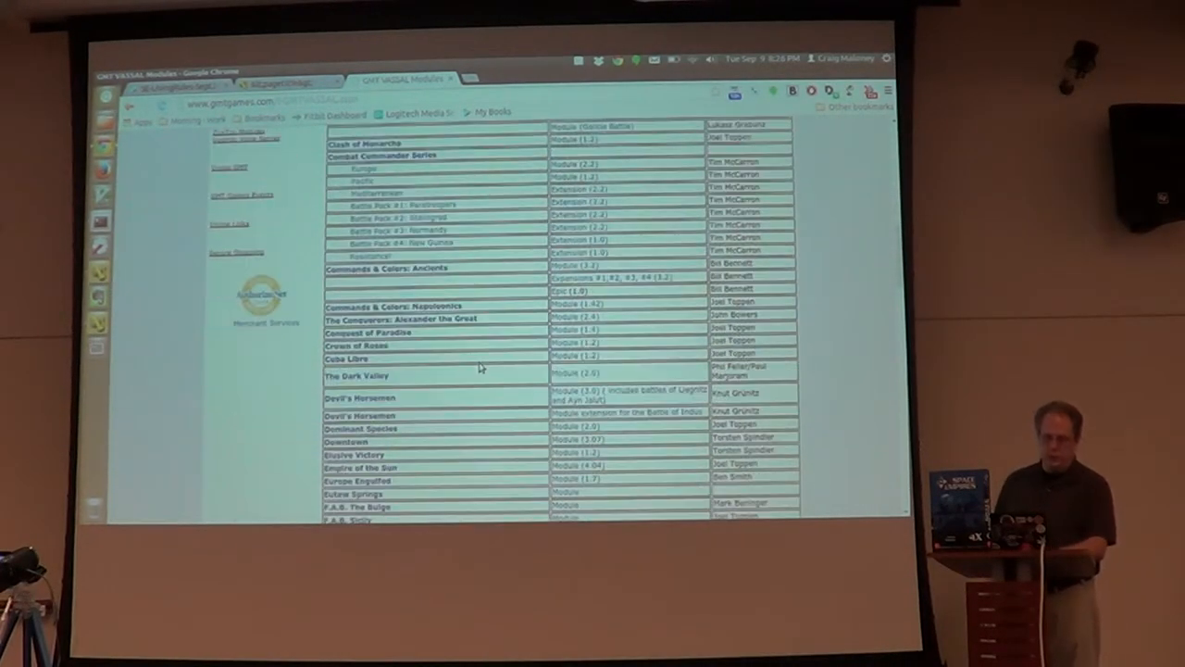
pyautogui.scroll(-3)
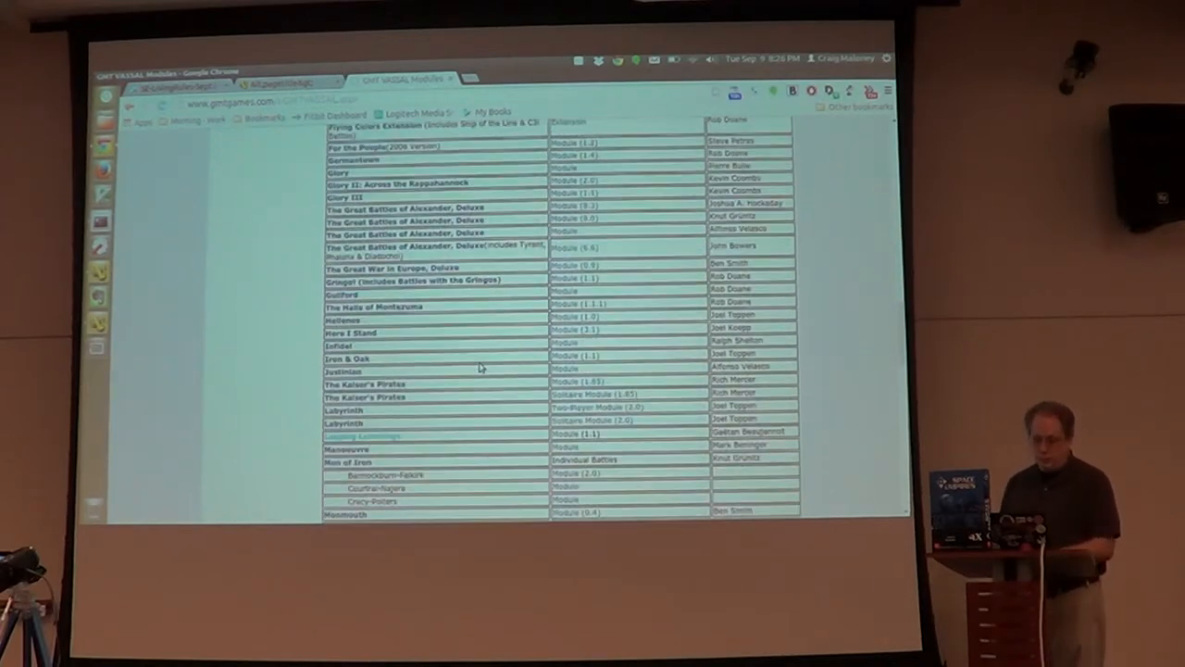
pyautogui.scroll(-3)
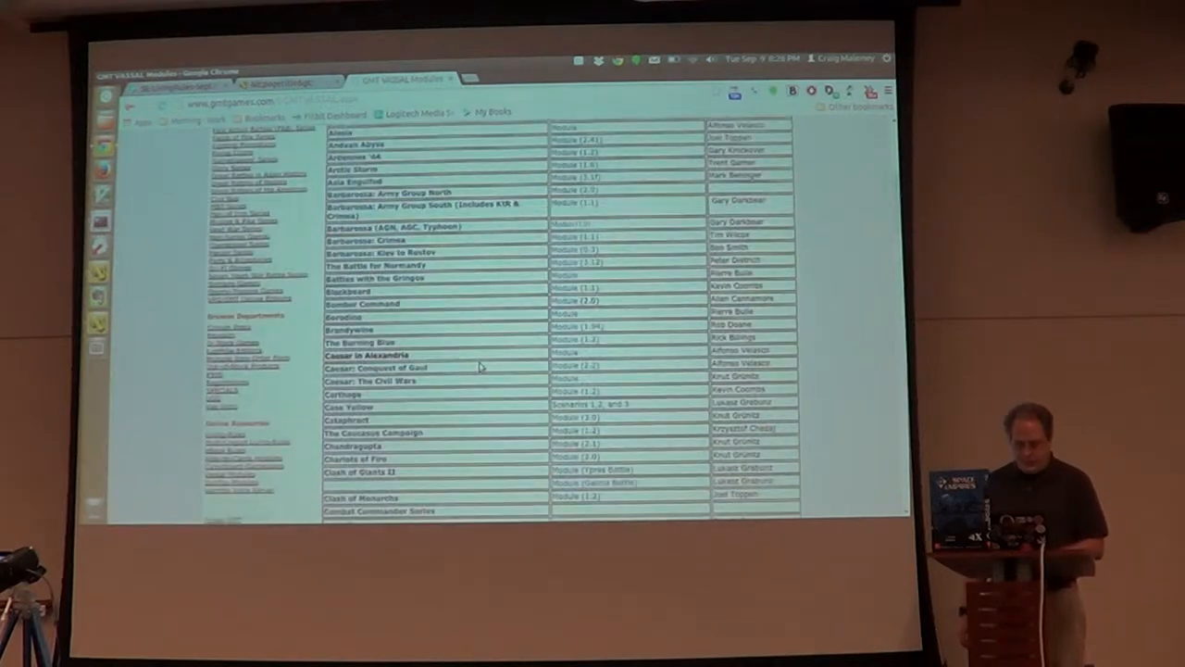
pyautogui.scroll(3)
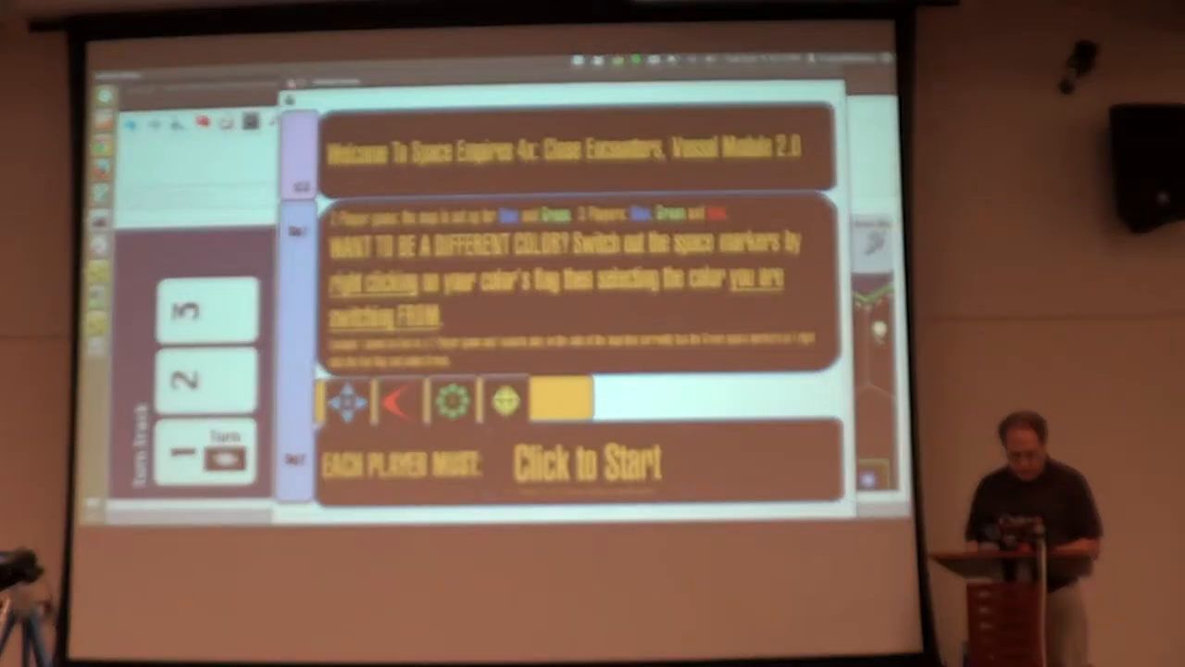
# Start the Space Empires 4x game from its welcome panel.
pyautogui.click(589, 463)
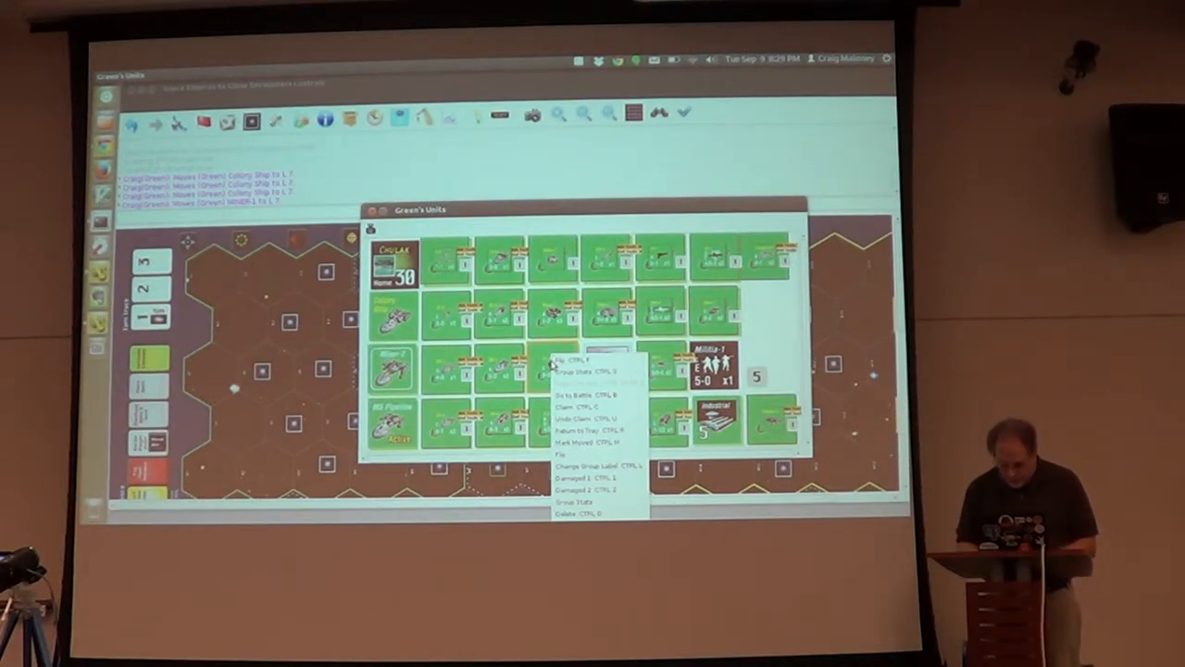
pyautogui.moveTo(592, 370)
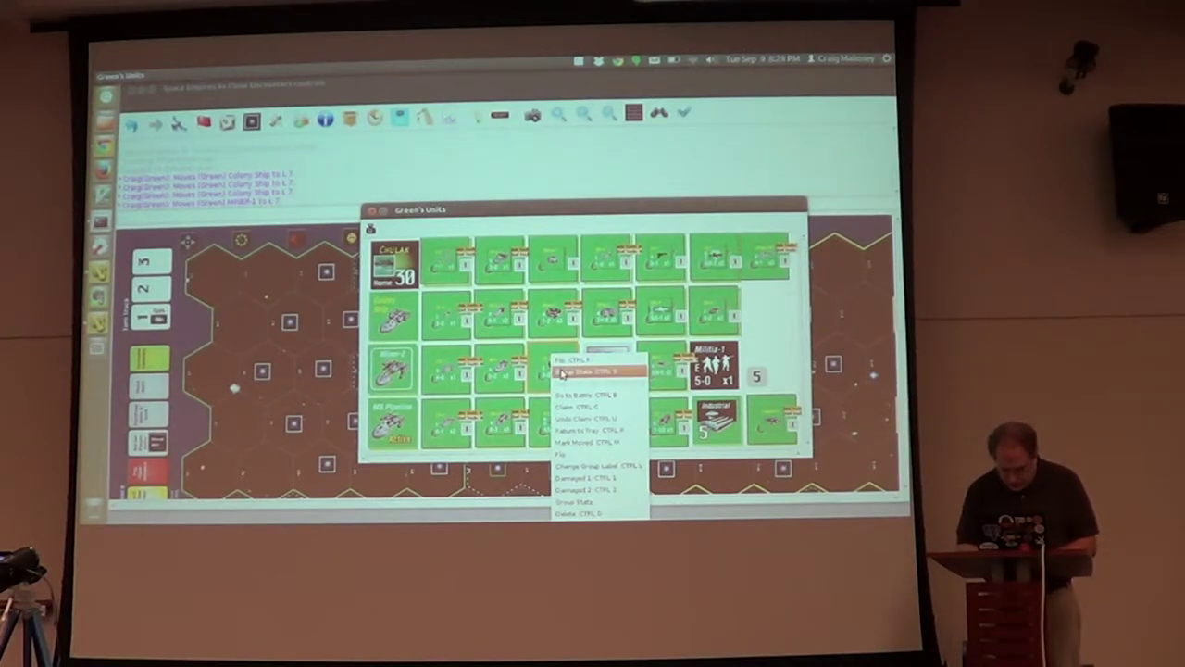
# Apply the second context-menu command to a Green unit counter.
pyautogui.click(578, 371)
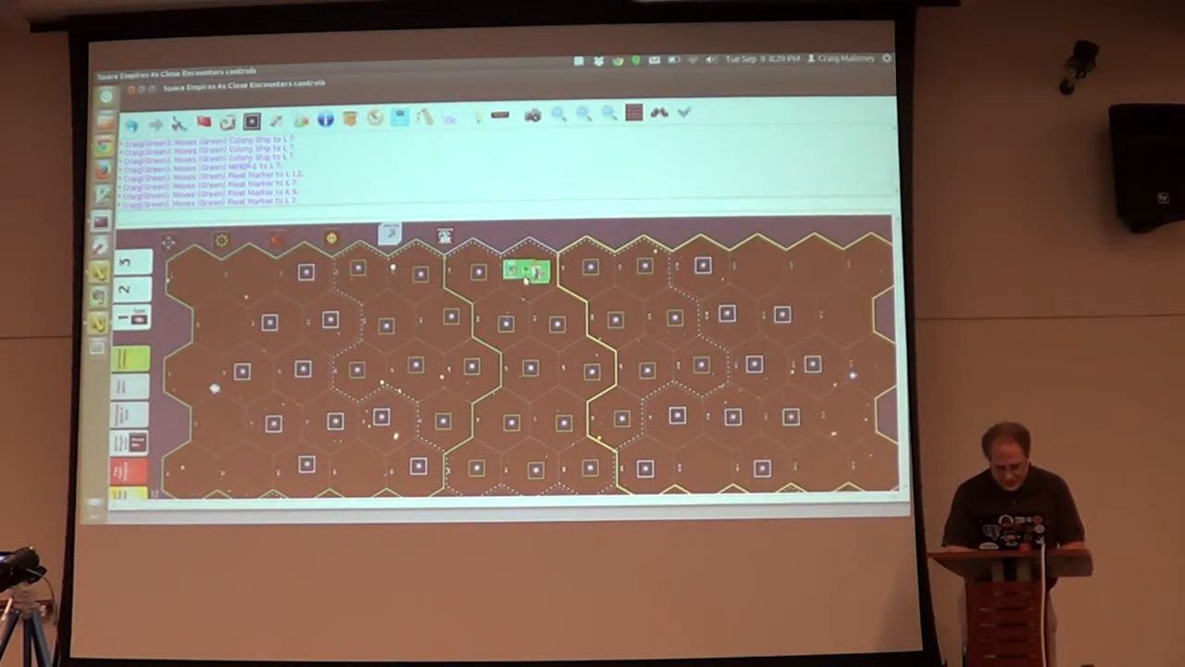
# Place Green's counters on the hex map and bring up the Load Game file browser.
pyautogui.click(527, 269)
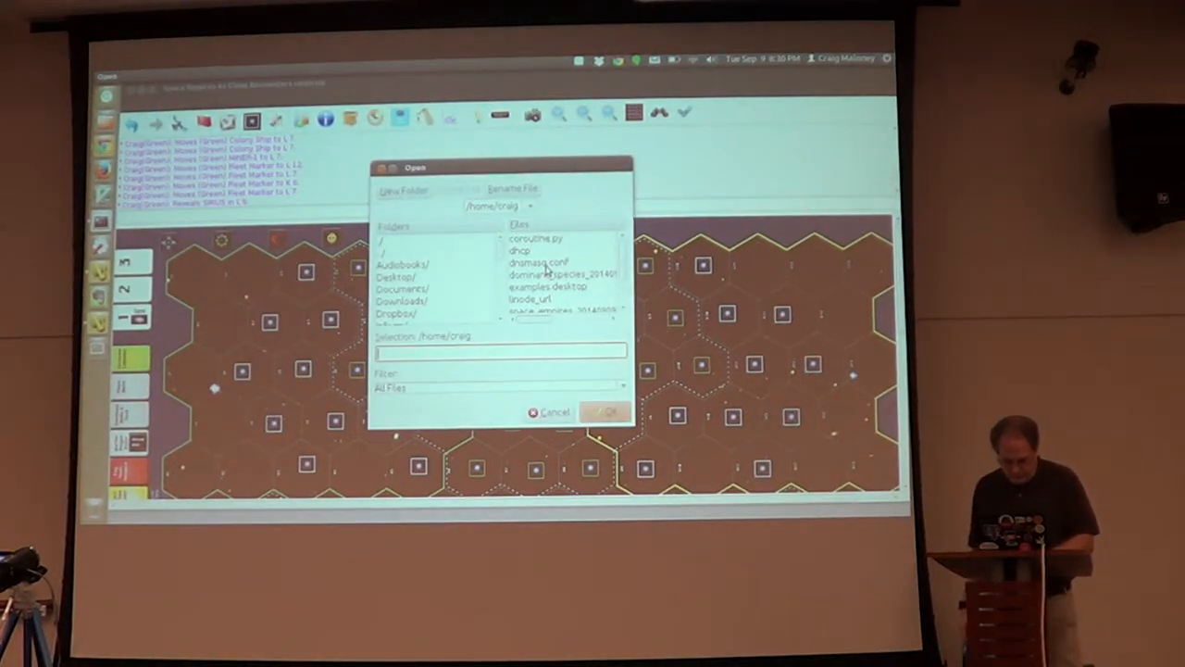
# Load the space_empires .vsav saved game from the home folder.
pyautogui.click(552, 274)
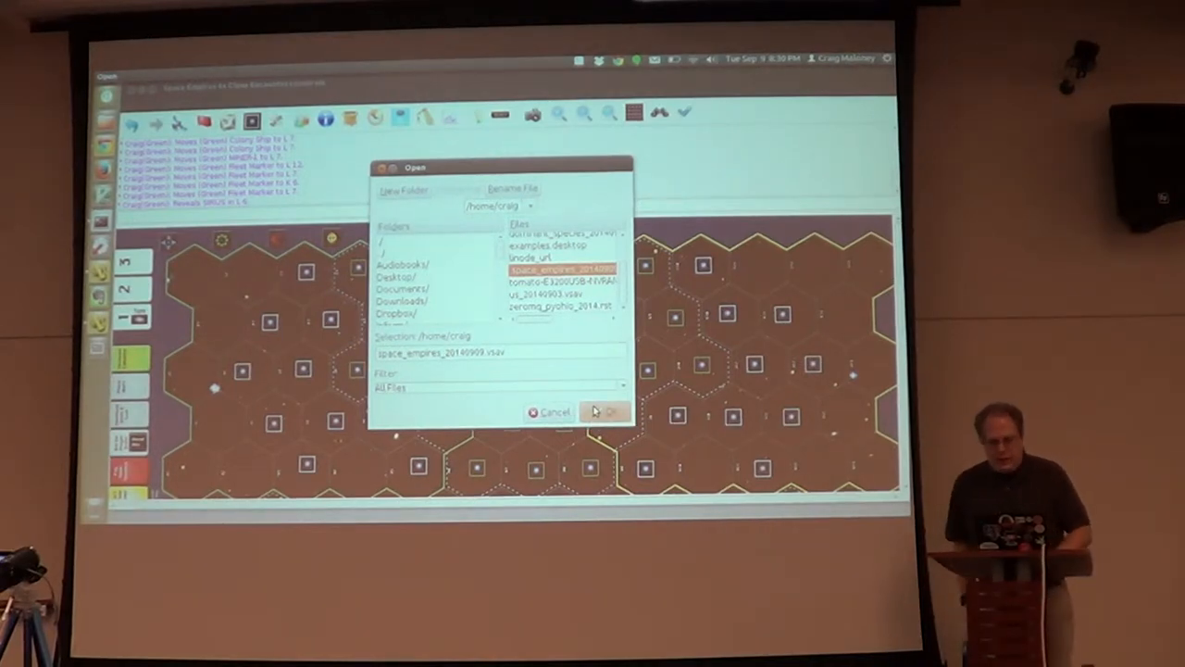
pyautogui.moveTo(607, 411)
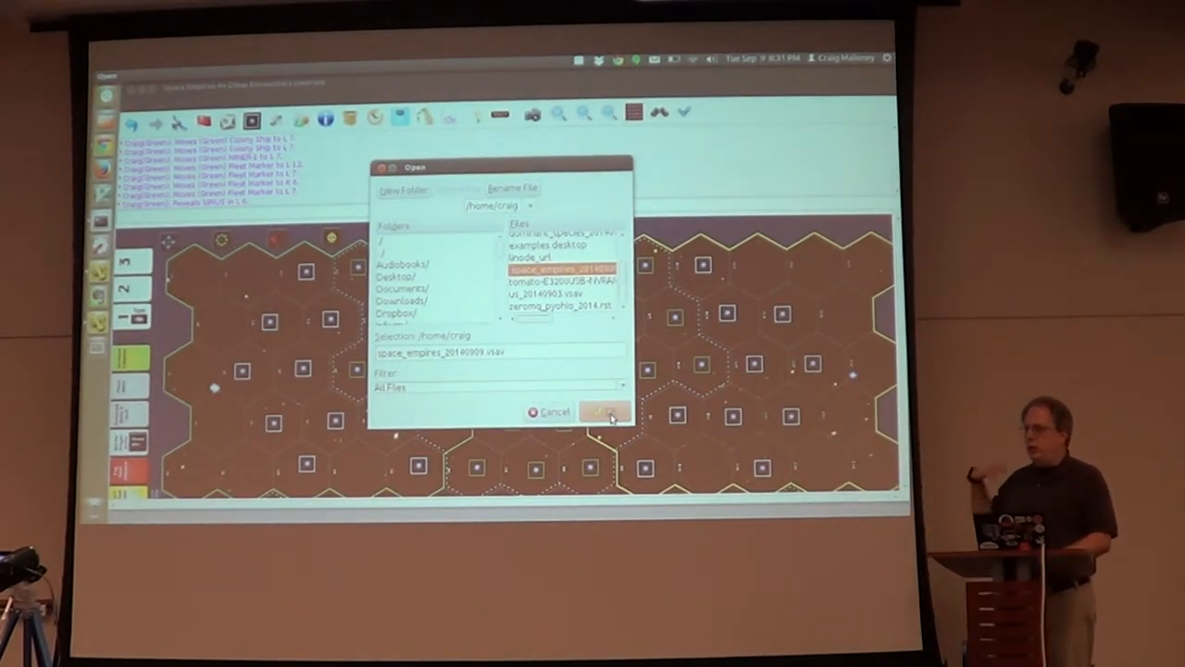
pyautogui.moveTo(608, 411)
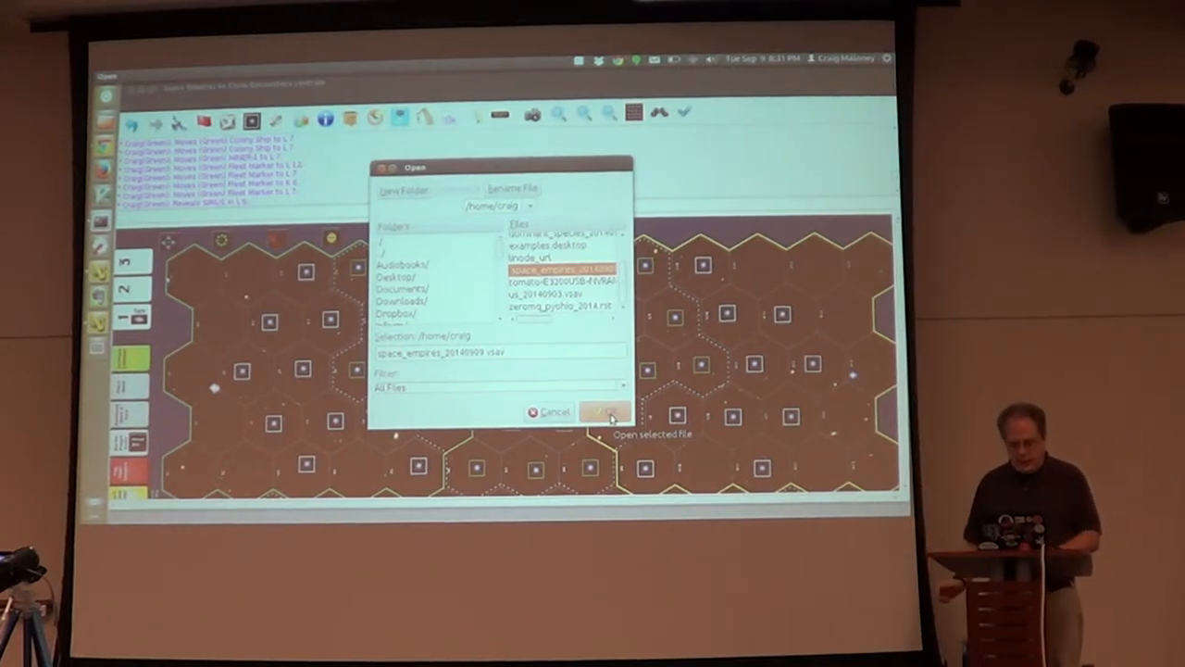
pyautogui.click(603, 411)
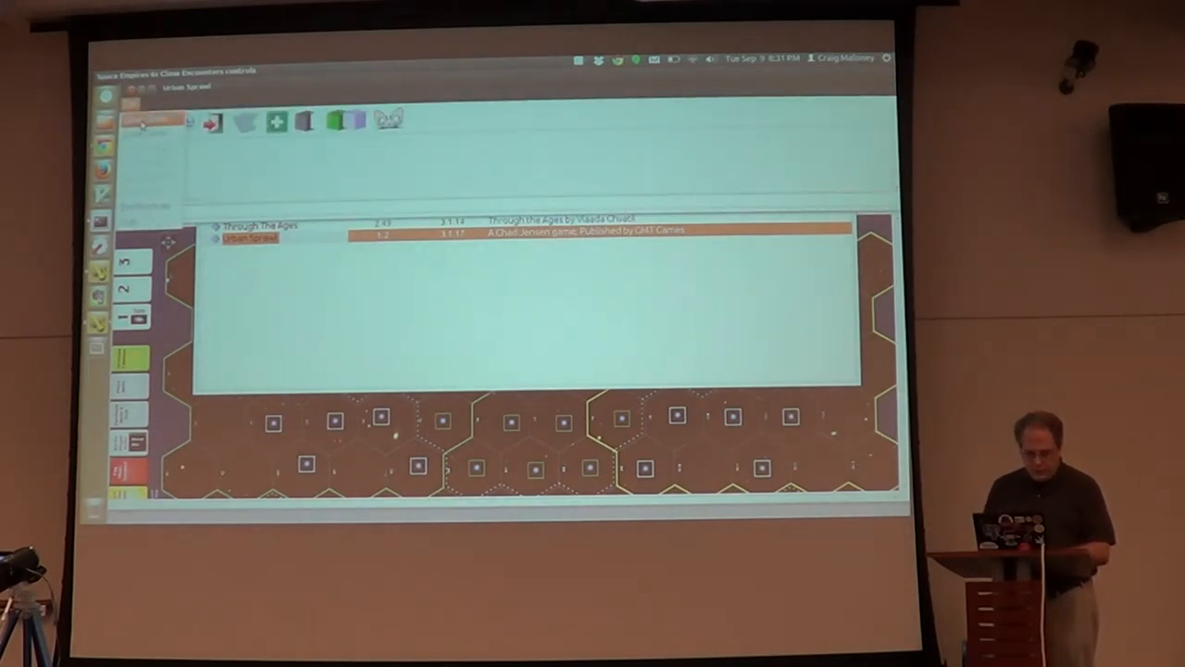
pyautogui.doubleClick(248, 237)
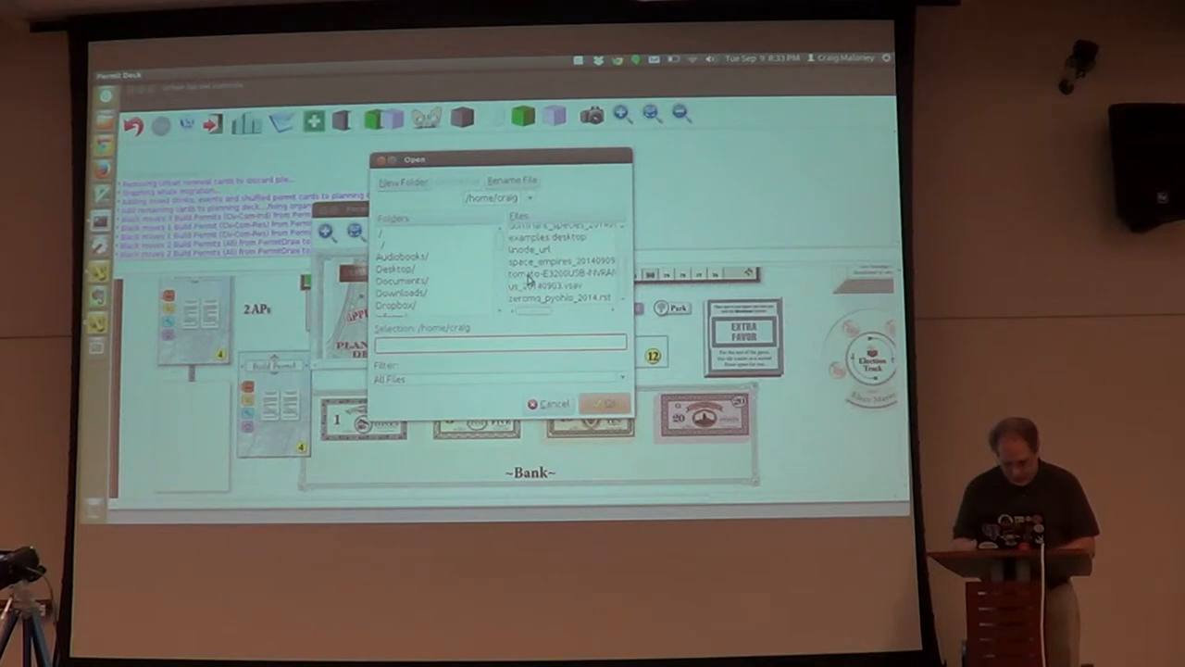
# Pick a file in the Open dialog to load the vintage-computer module.
pyautogui.click(550, 404)
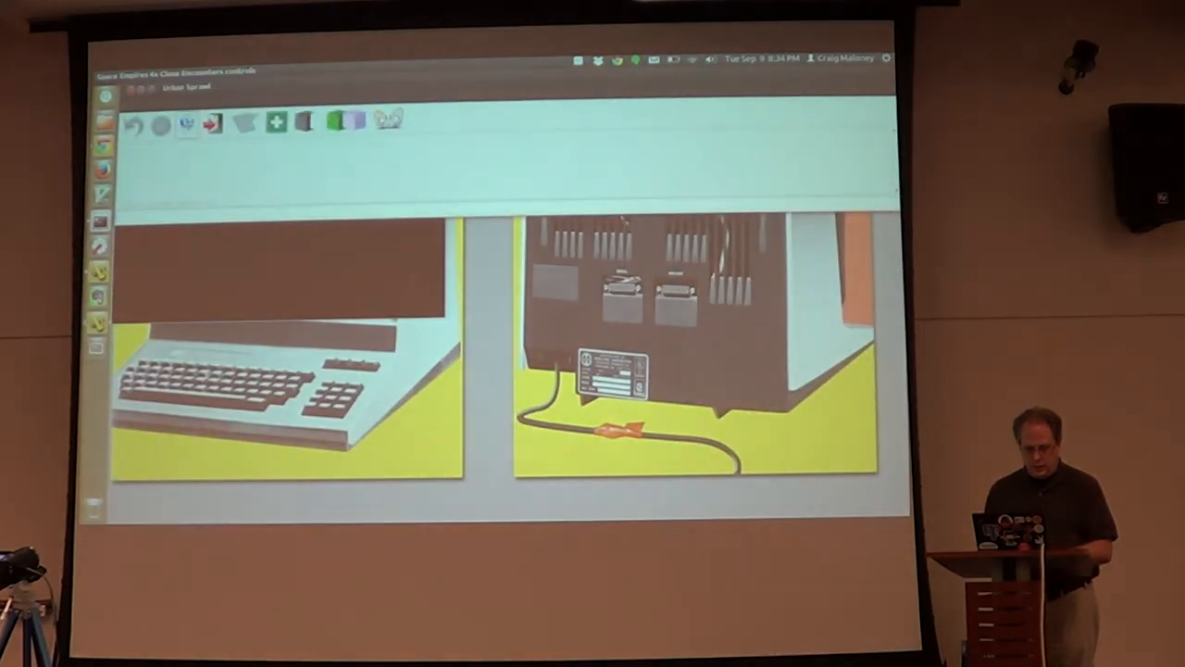
# Join the Urban Sprawl game as the Black side so its board loads.
pyautogui.click(129, 104)
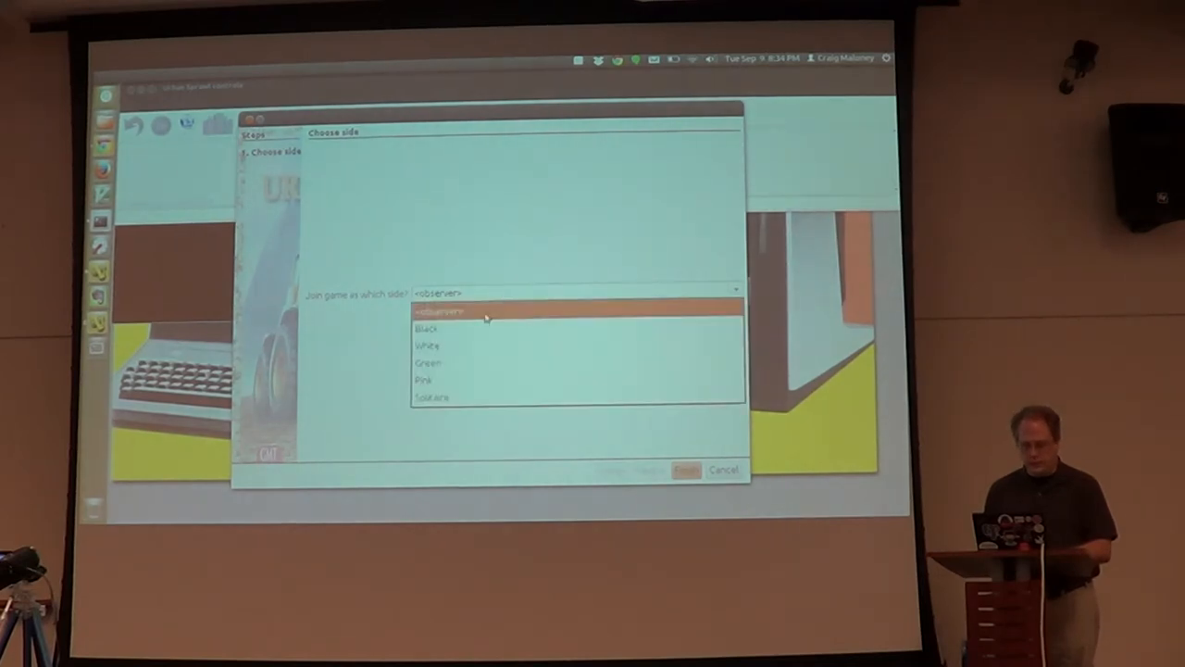
pyautogui.click(426, 328)
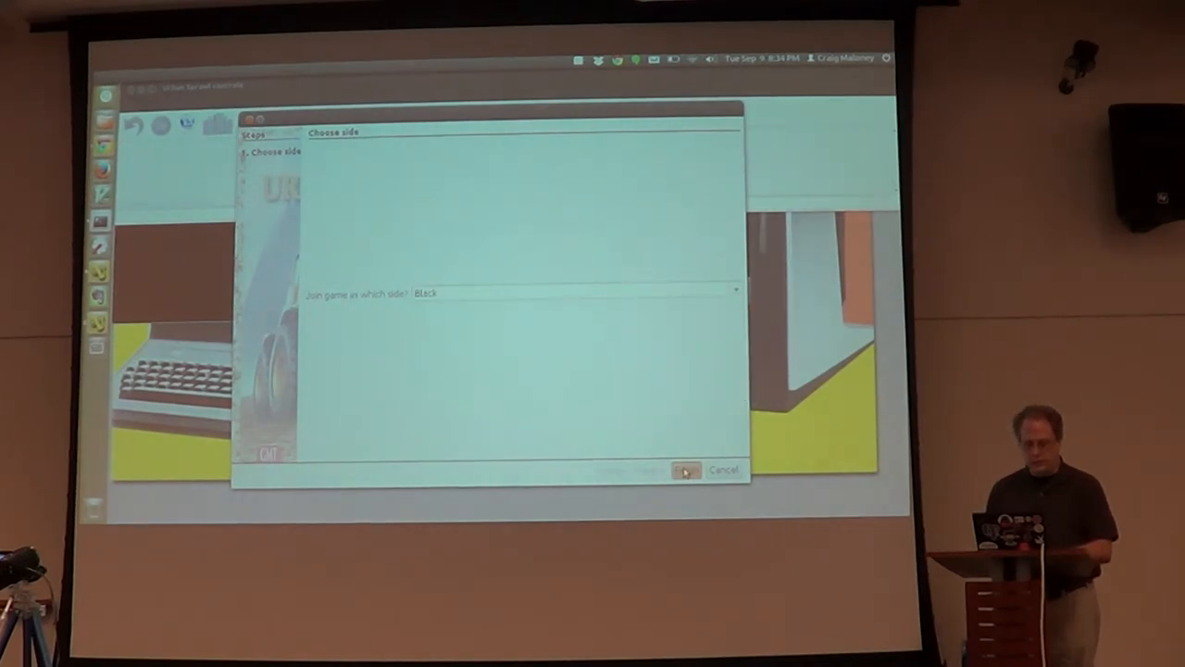
pyautogui.click(685, 472)
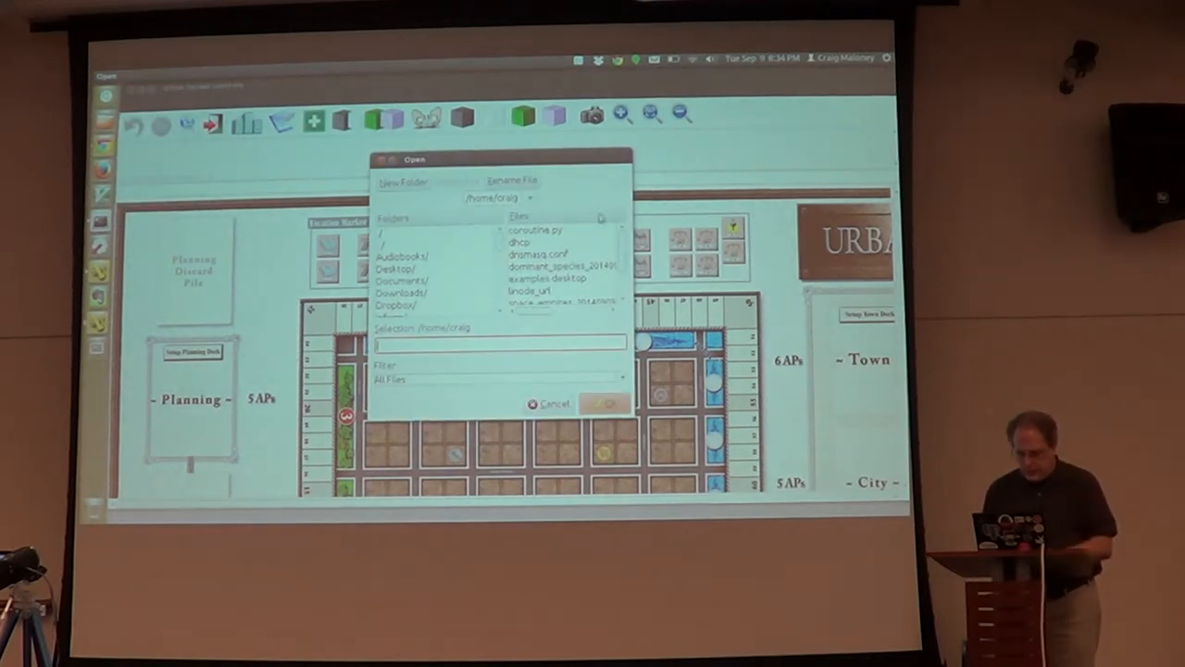
# Dismiss the file browser to show the full planning, town and city board.
pyautogui.scroll(-3)
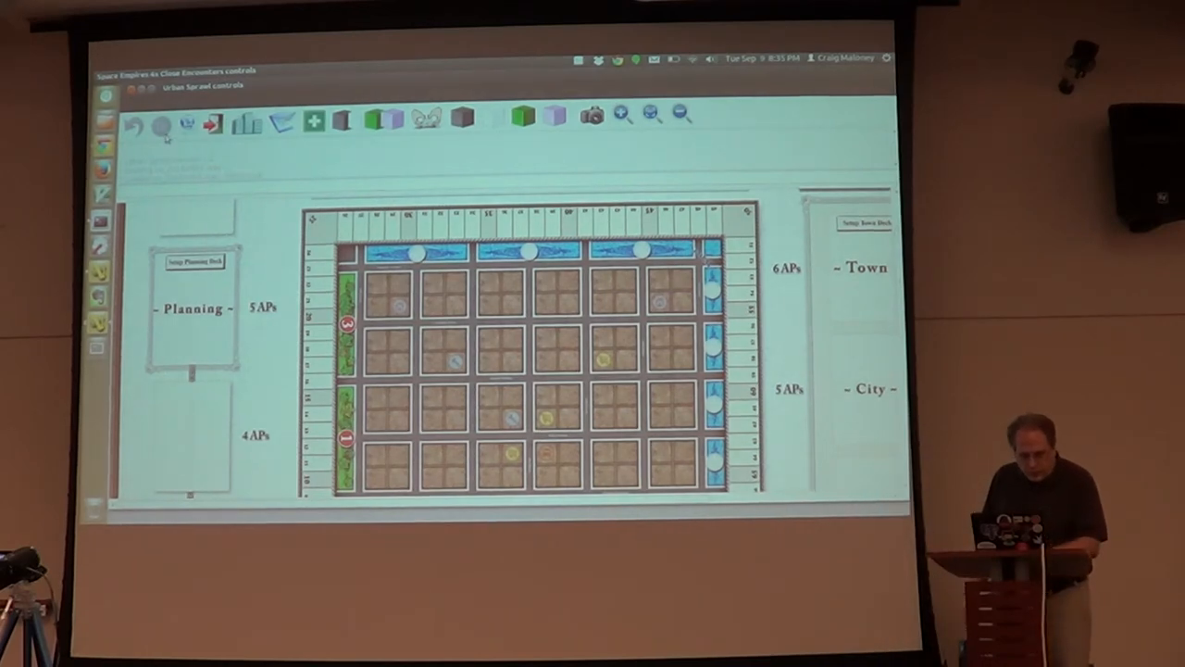
# Show the Buildings piece palette over the Urban Sprawl board.
pyautogui.click(134, 126)
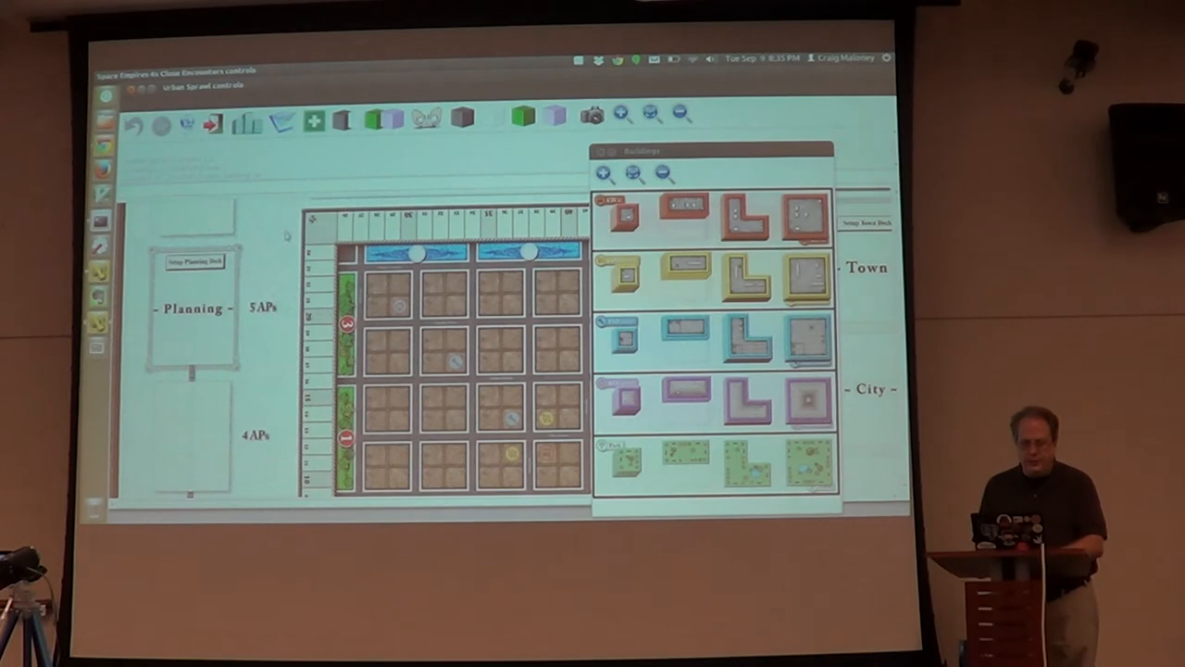
pyautogui.moveTo(274, 252)
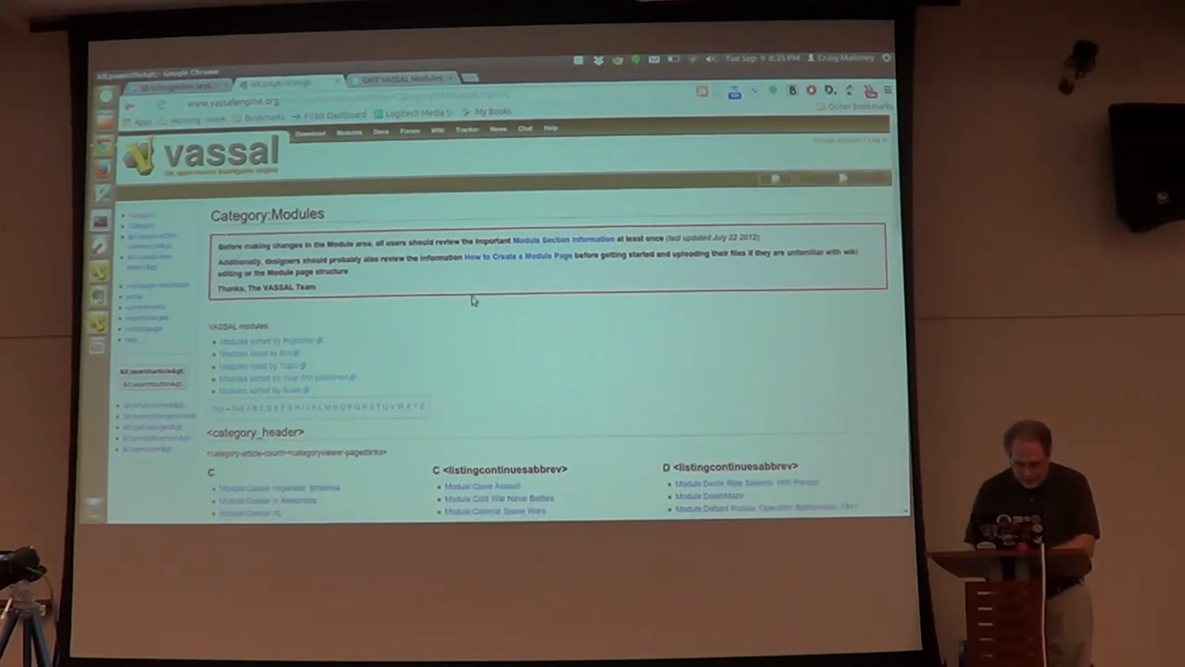
pyautogui.scroll(-3)
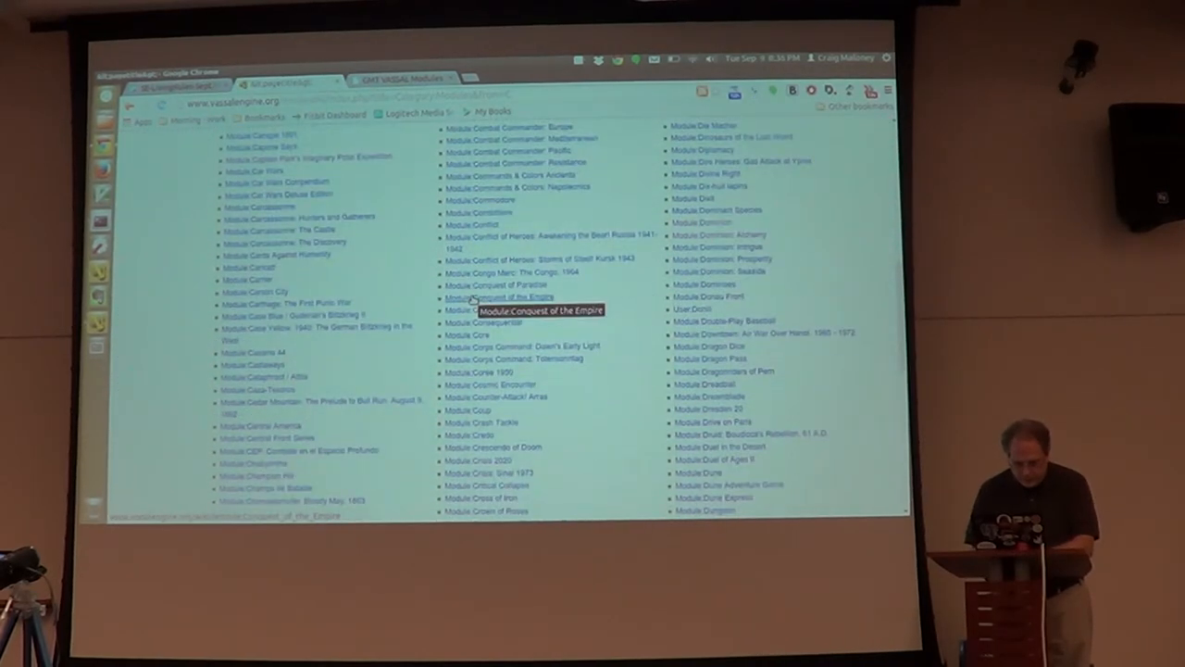
pyautogui.scroll(-3)
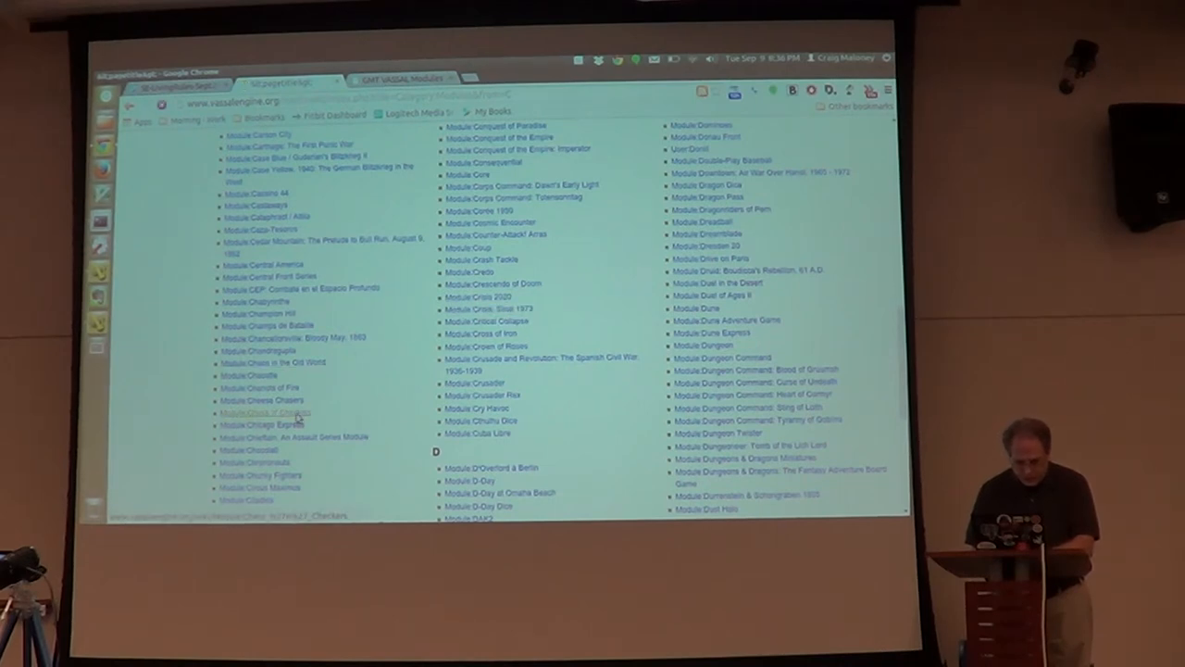
pyautogui.click(267, 411)
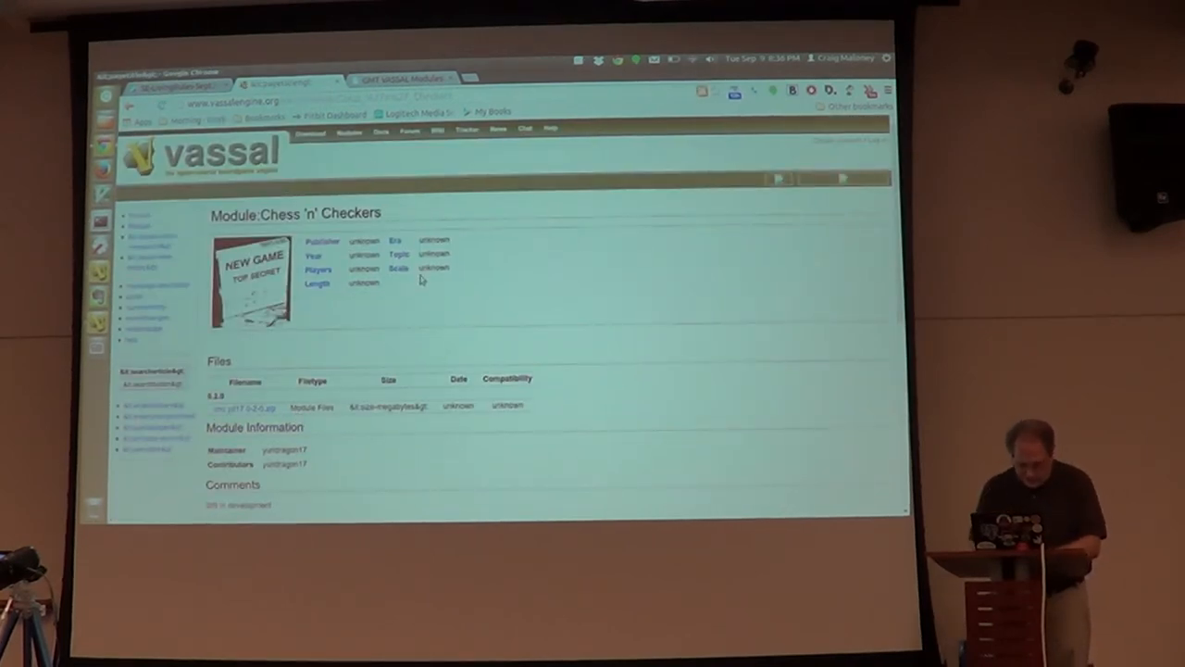
pyautogui.scroll(-3)
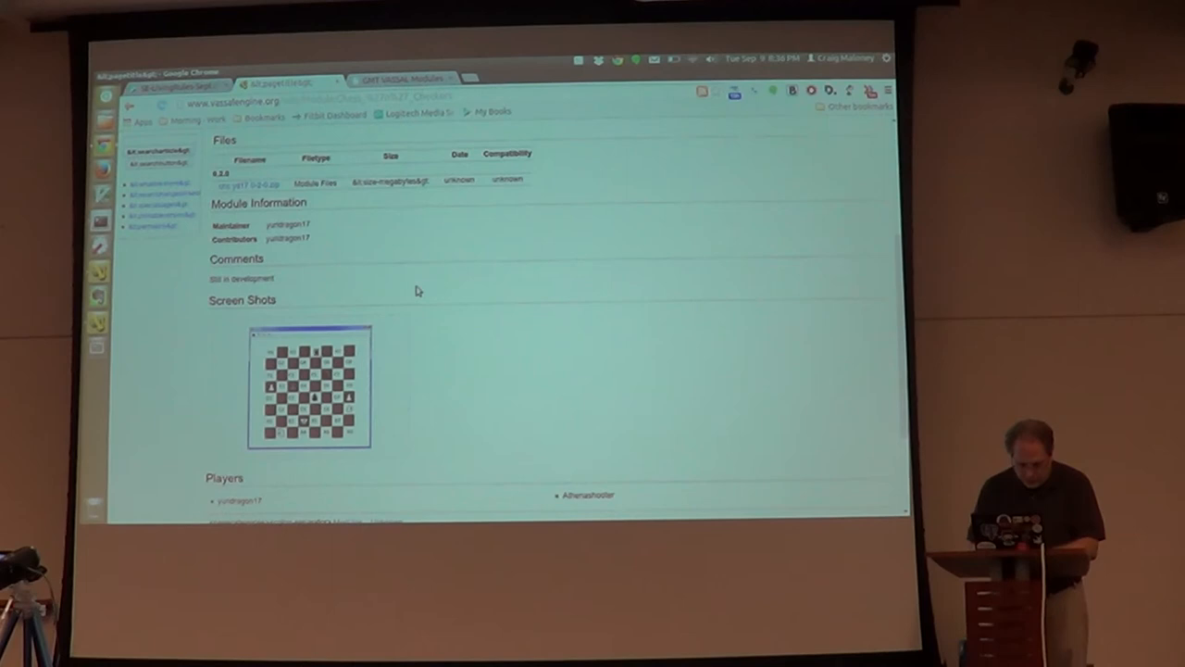
pyautogui.scroll(3)
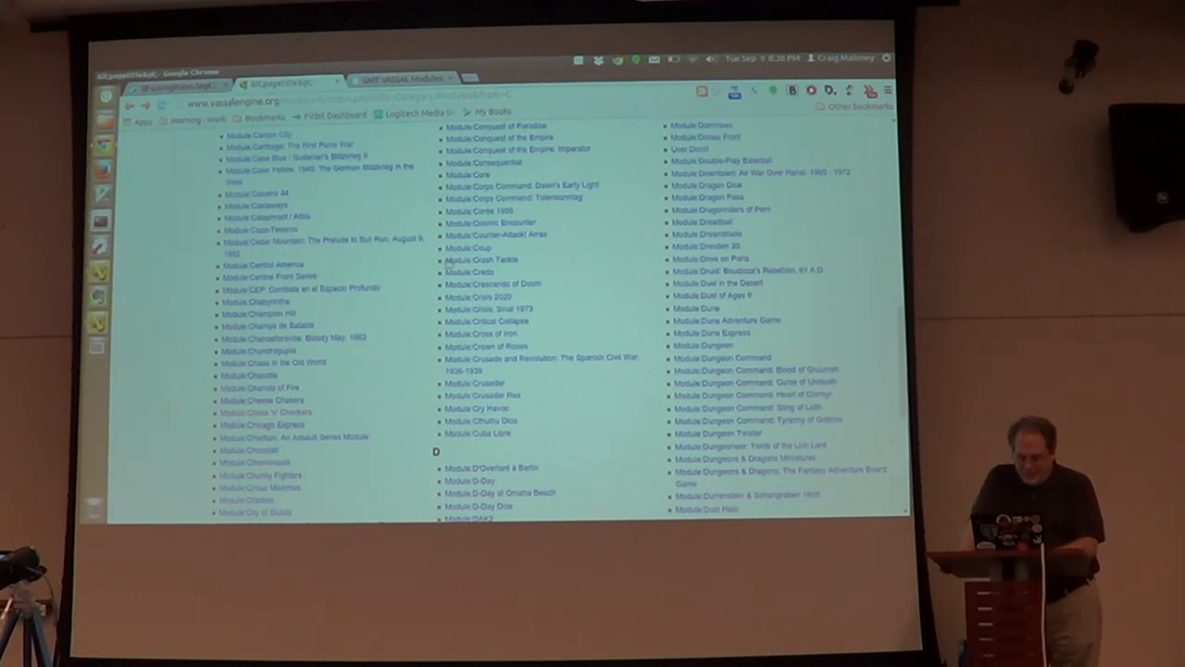
pyautogui.scroll(-3)
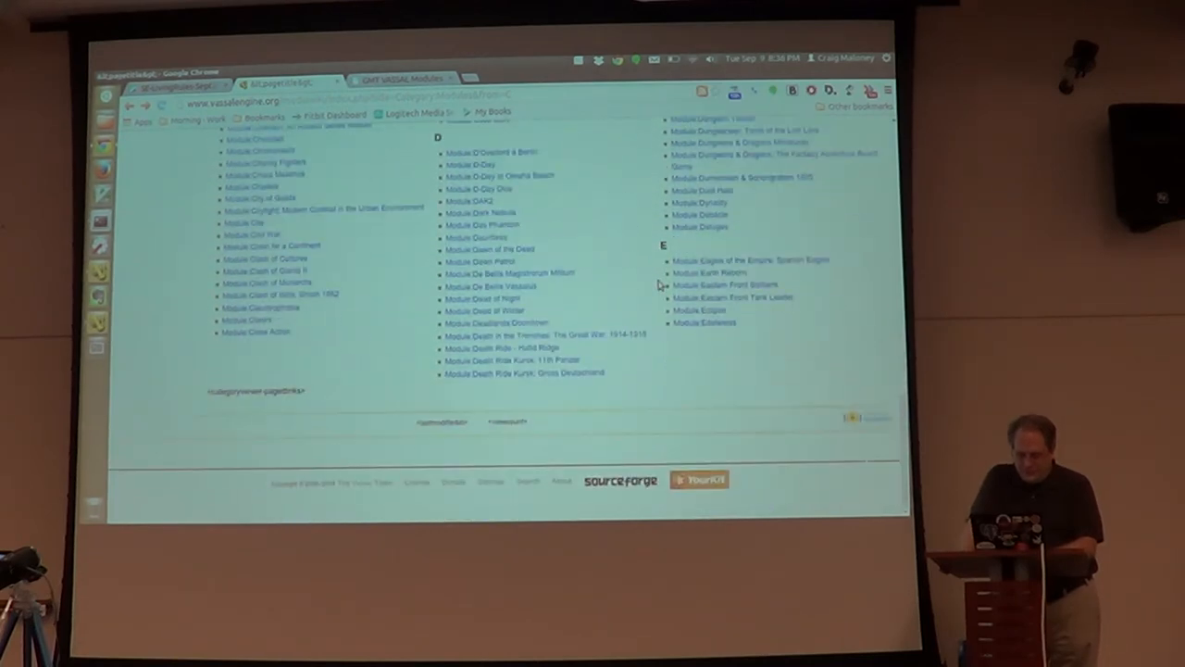
pyautogui.scroll(3)
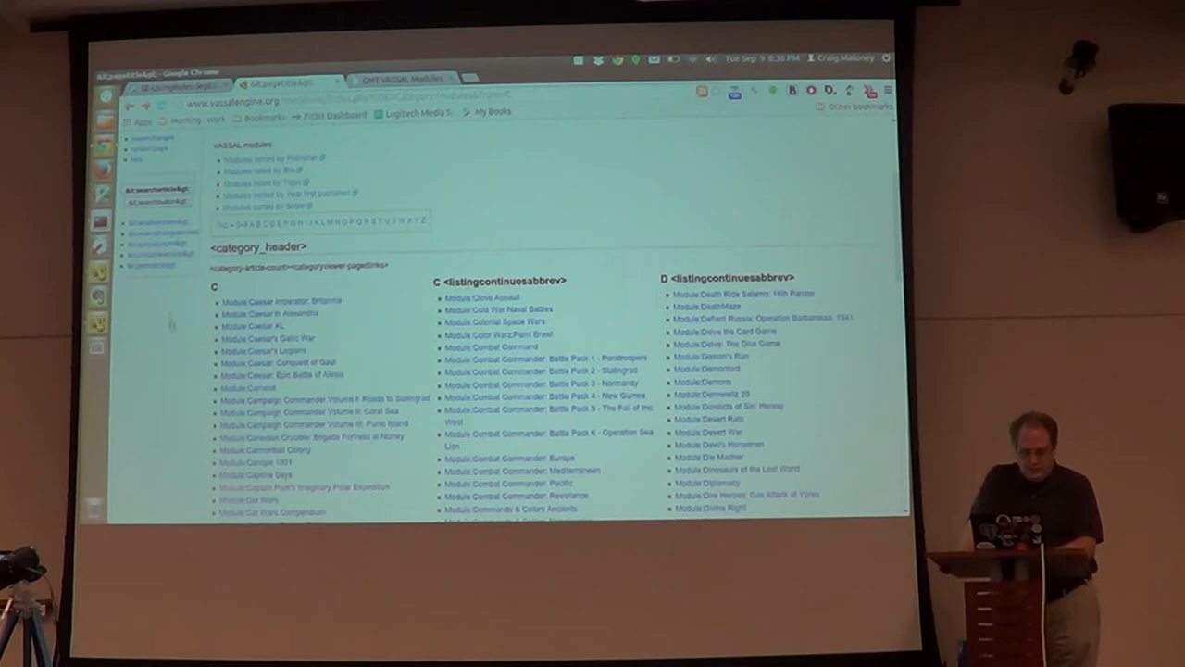
pyautogui.scroll(-3)
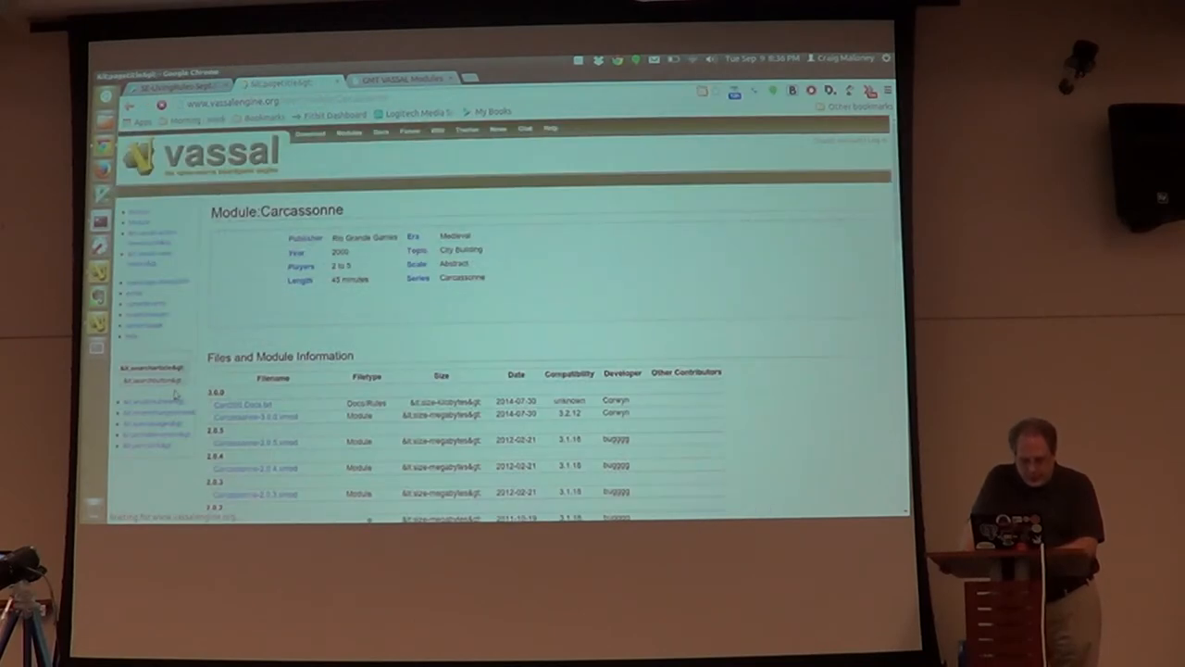
pyautogui.scroll(-3)
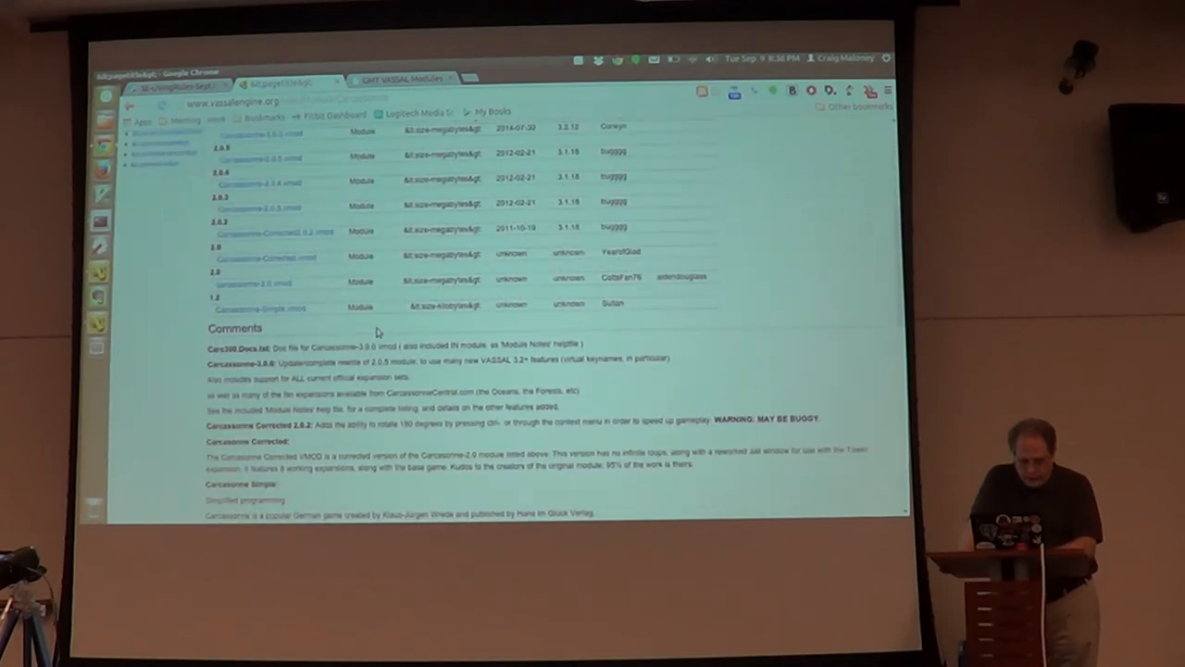
pyautogui.scroll(-3)
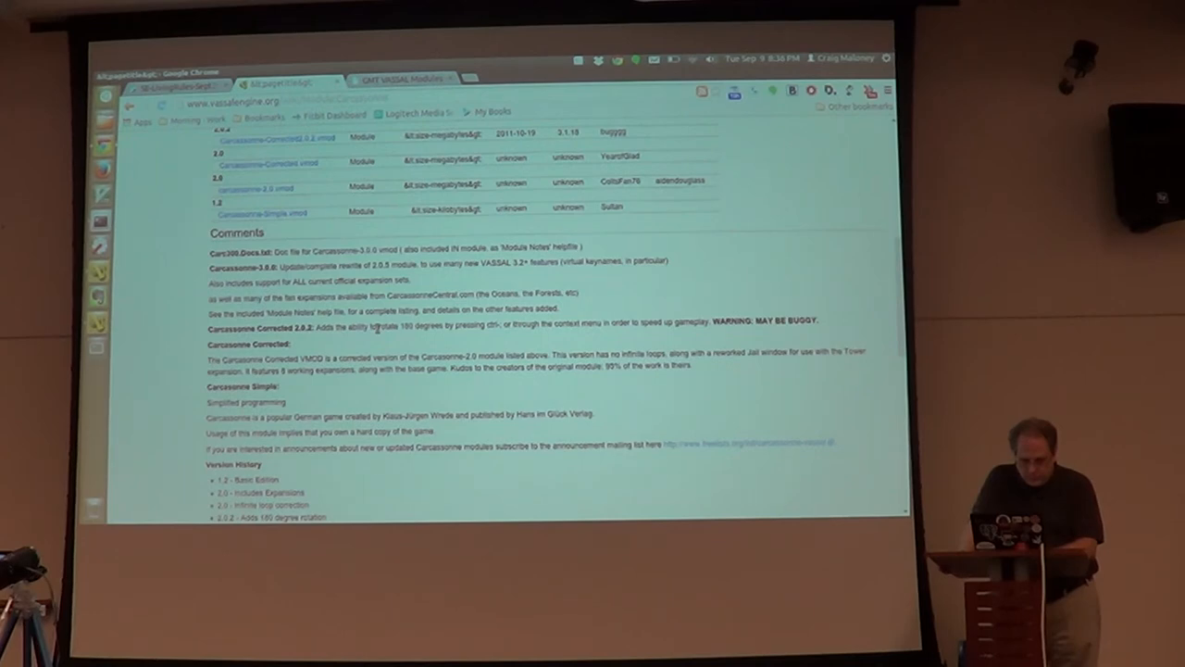
pyautogui.scroll(-3)
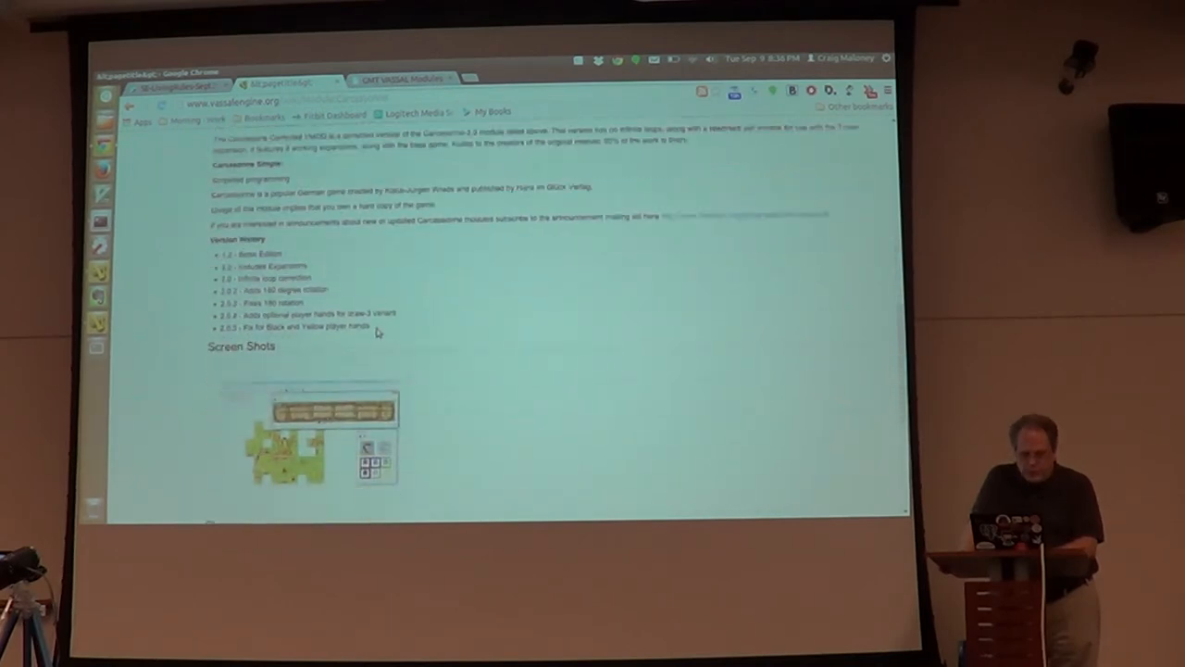
pyautogui.scroll(-3)
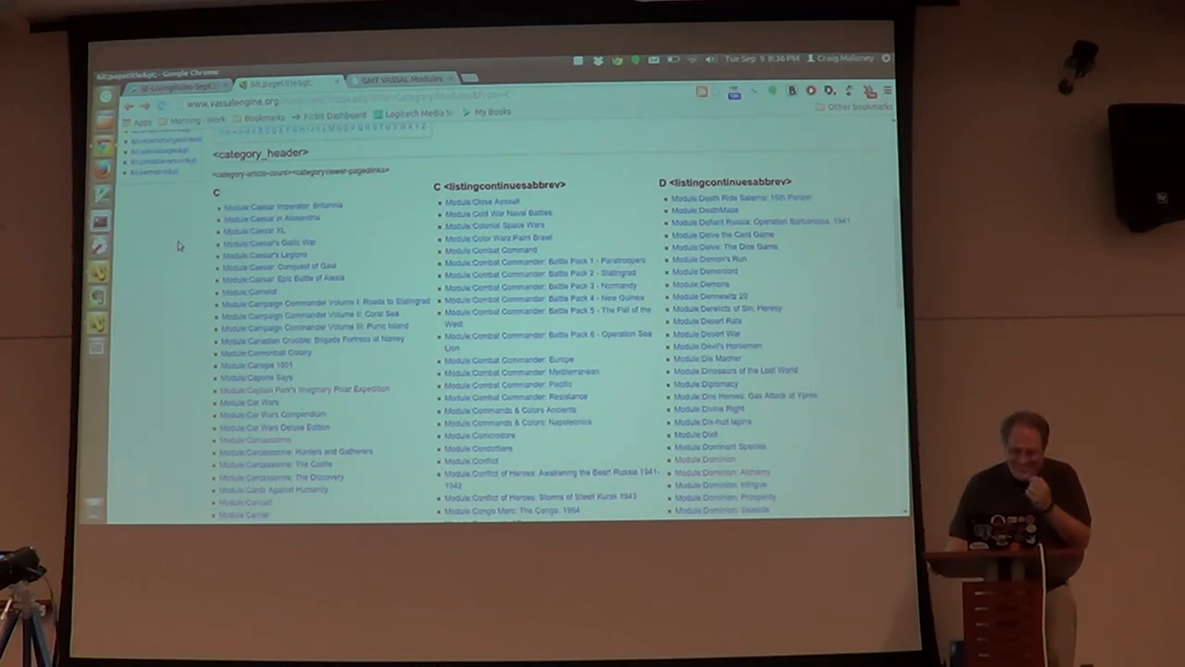
pyautogui.moveTo(826, 339)
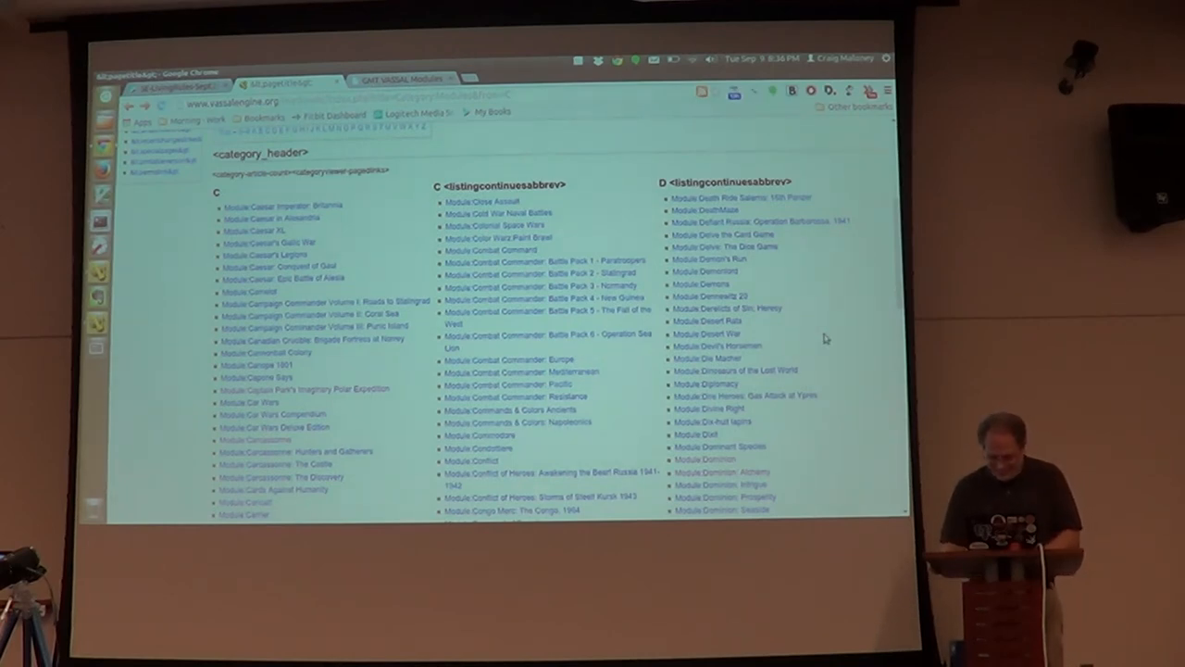
# Open the Module:Dominion page from the D column of the wiki category list.
pyautogui.scroll(-3)
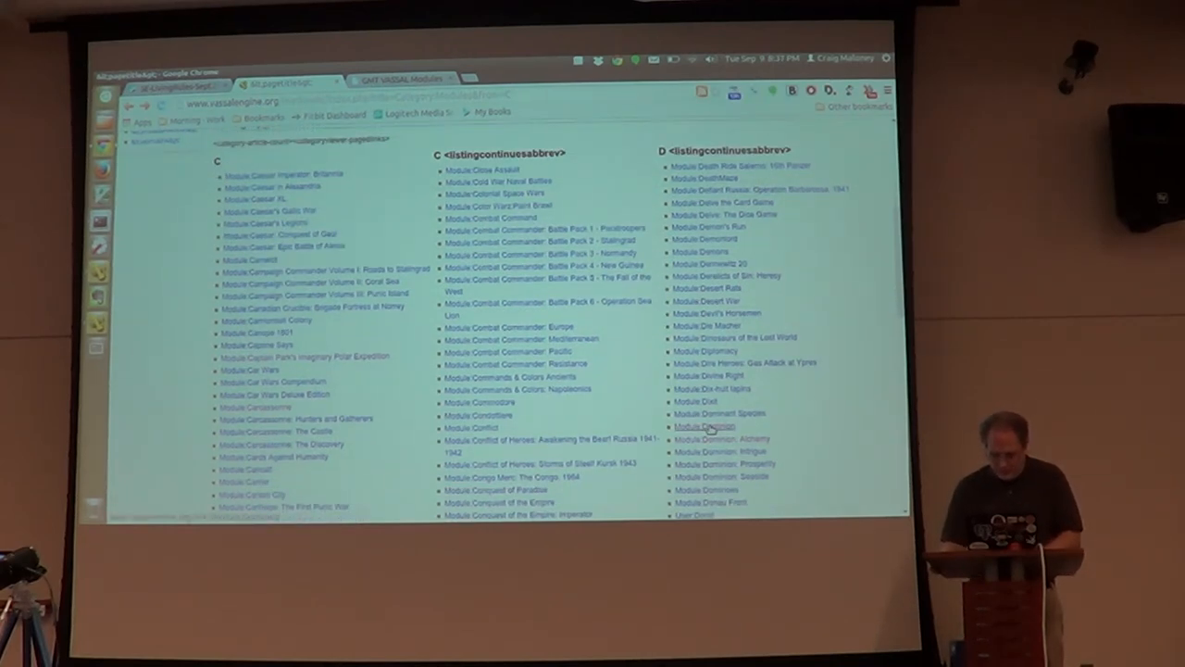
pyautogui.click(706, 424)
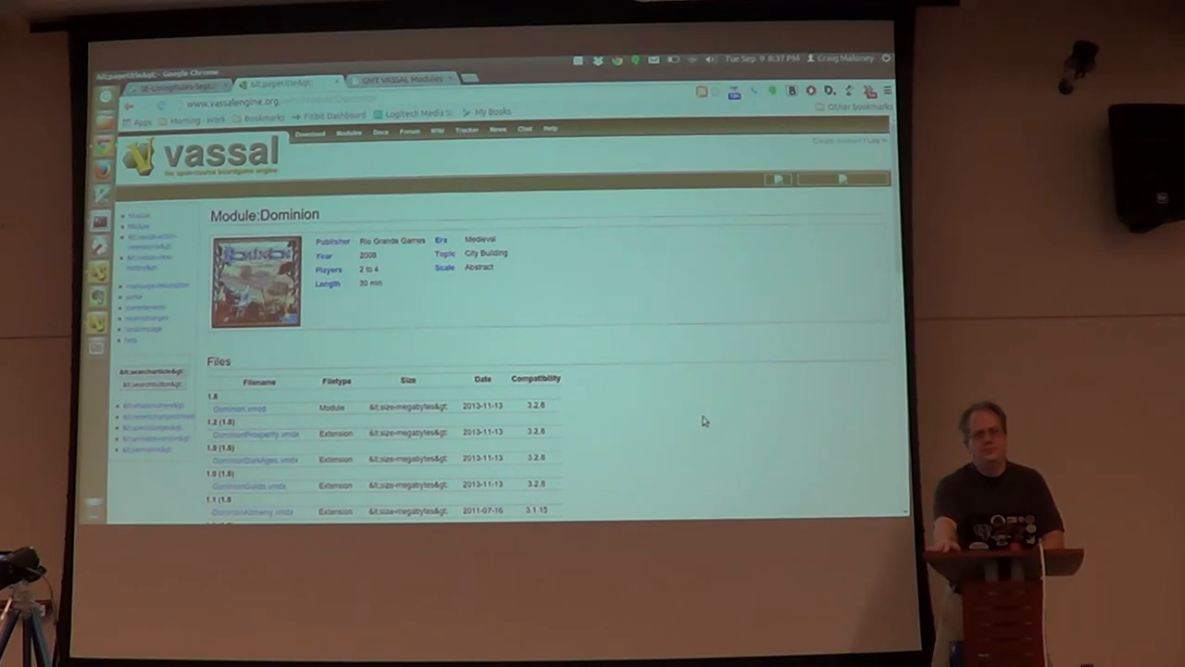
pyautogui.moveTo(700, 414)
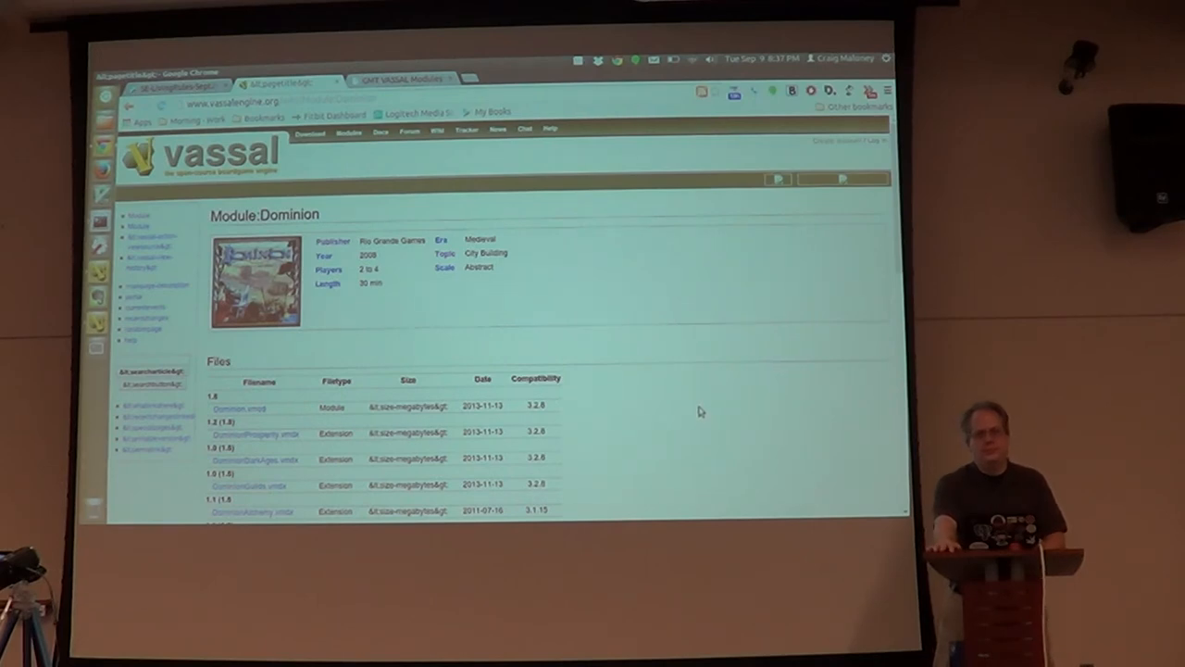